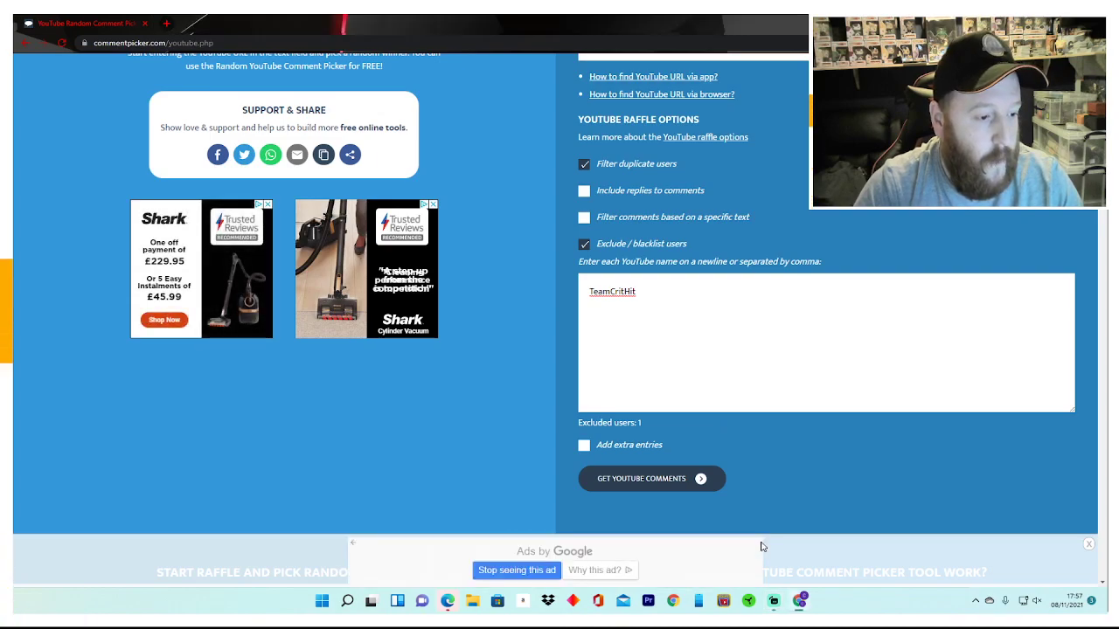
Fetch the video's YouTube comments, totalling 77 unique, and scroll down to the raffle section
scroll("up", 3)
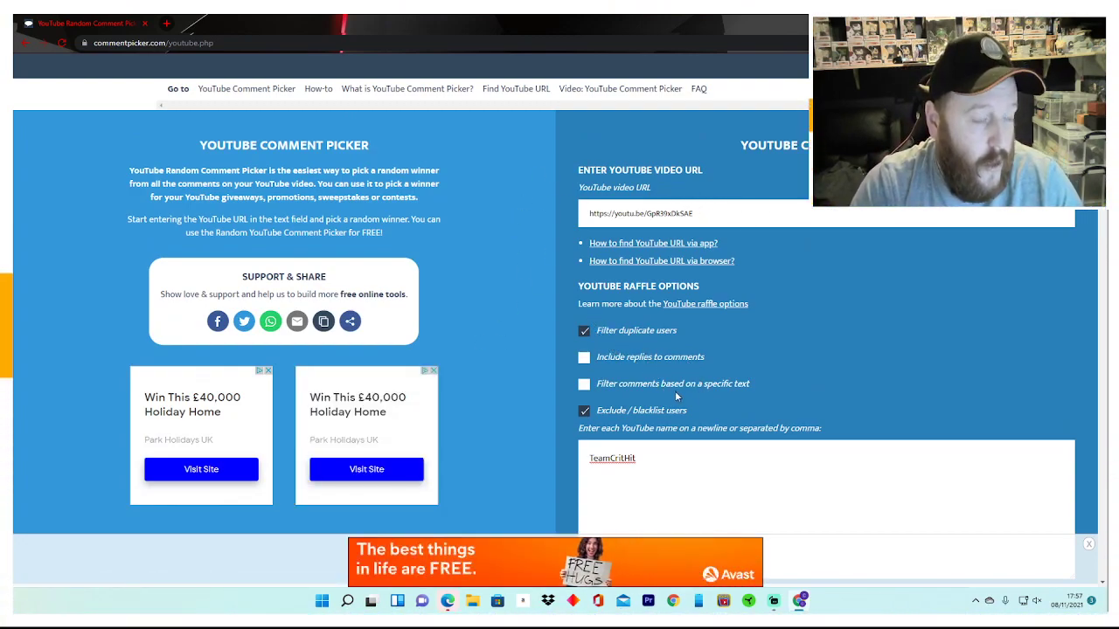
scroll("down", 3)
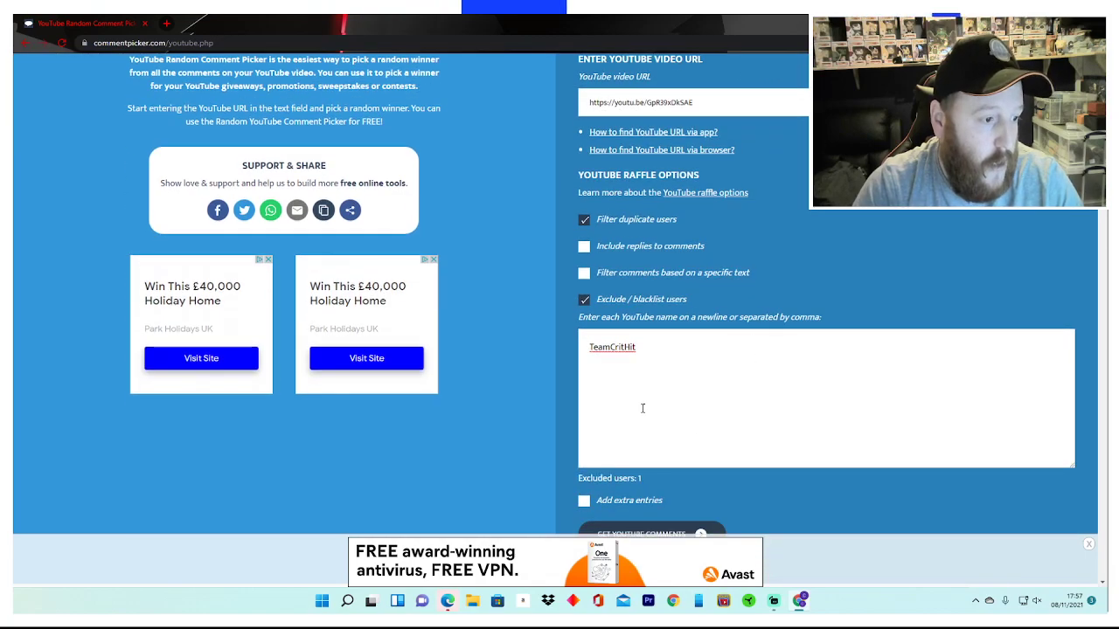
scroll("down", 3)
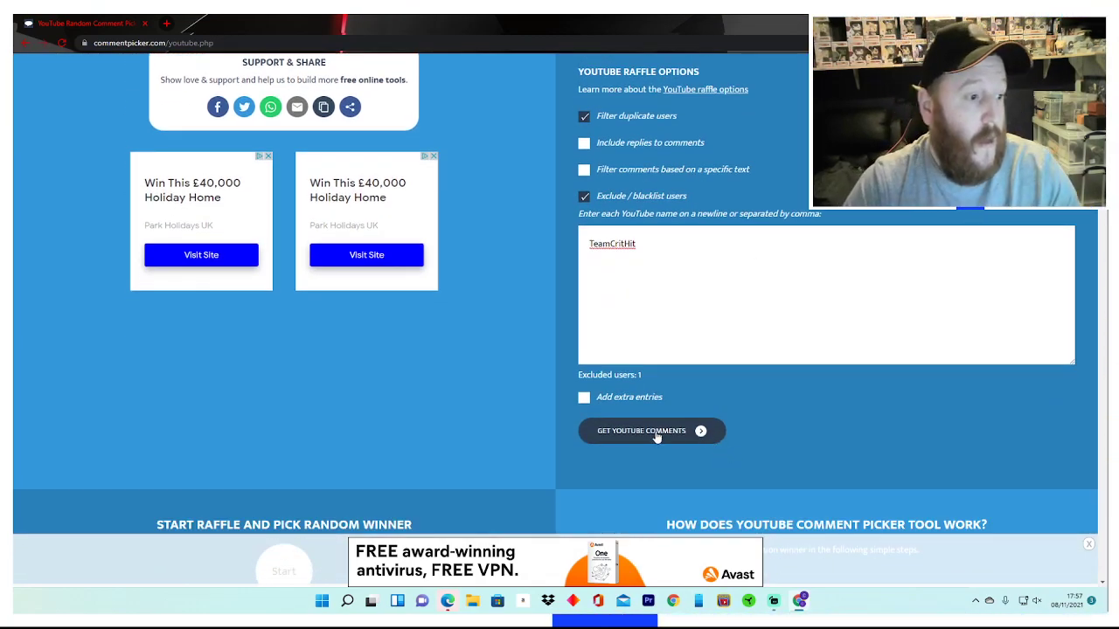
left_click(641, 430)
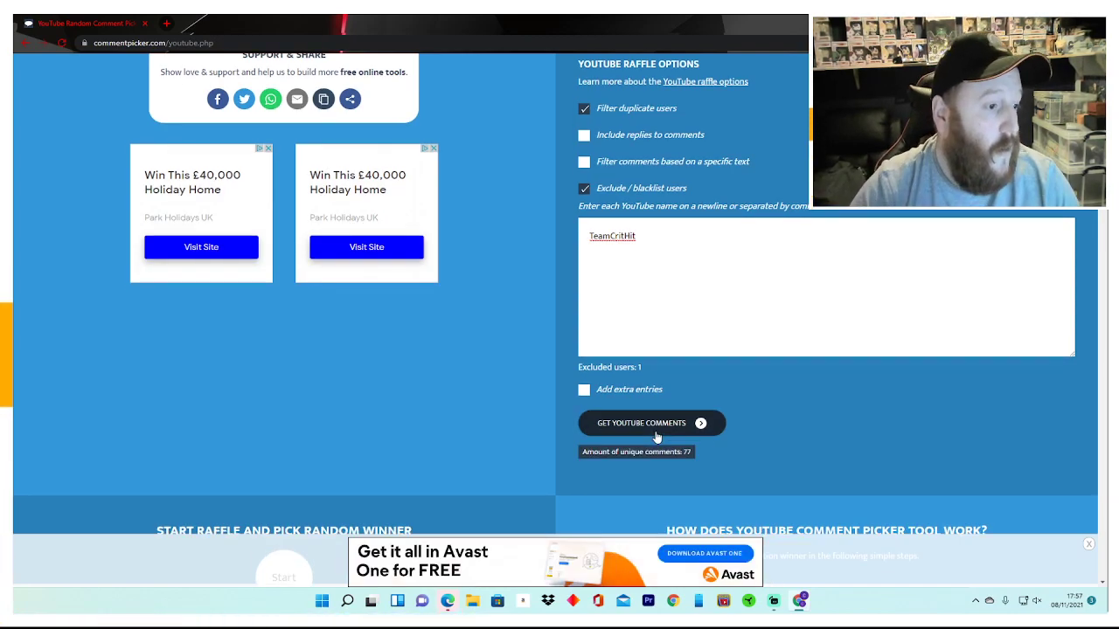
scroll("down", 3)
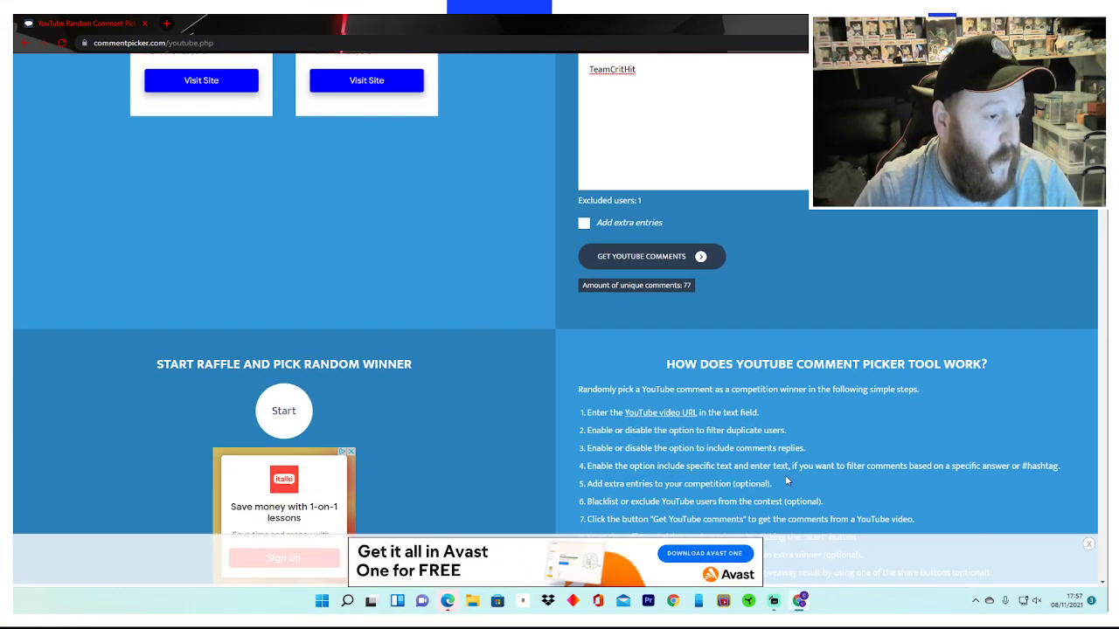
scroll("up", 3)
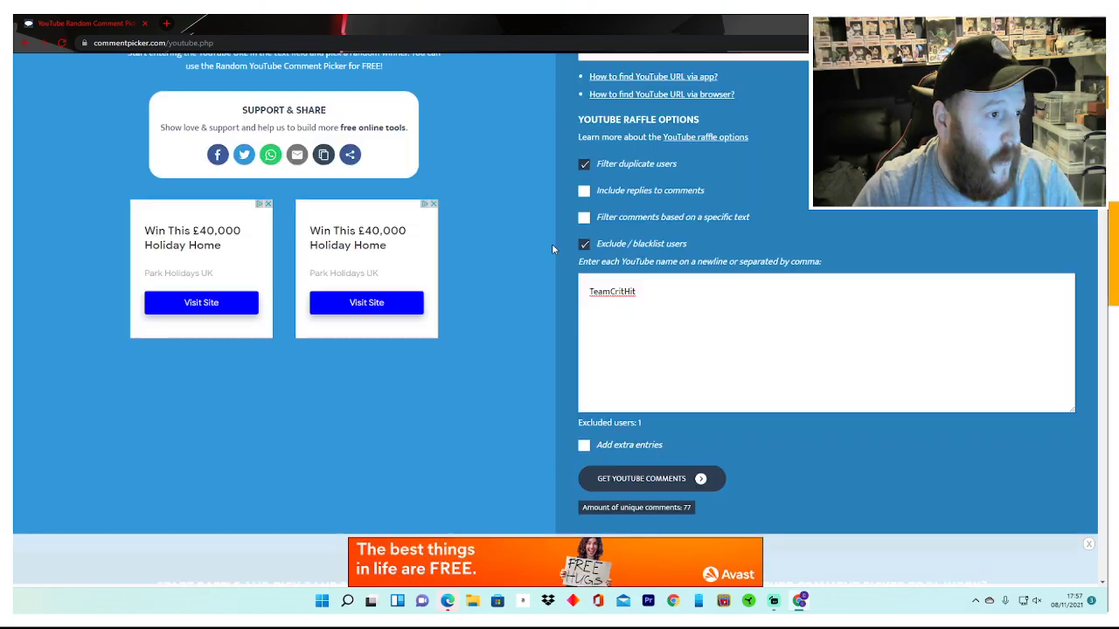
scroll("down", 3)
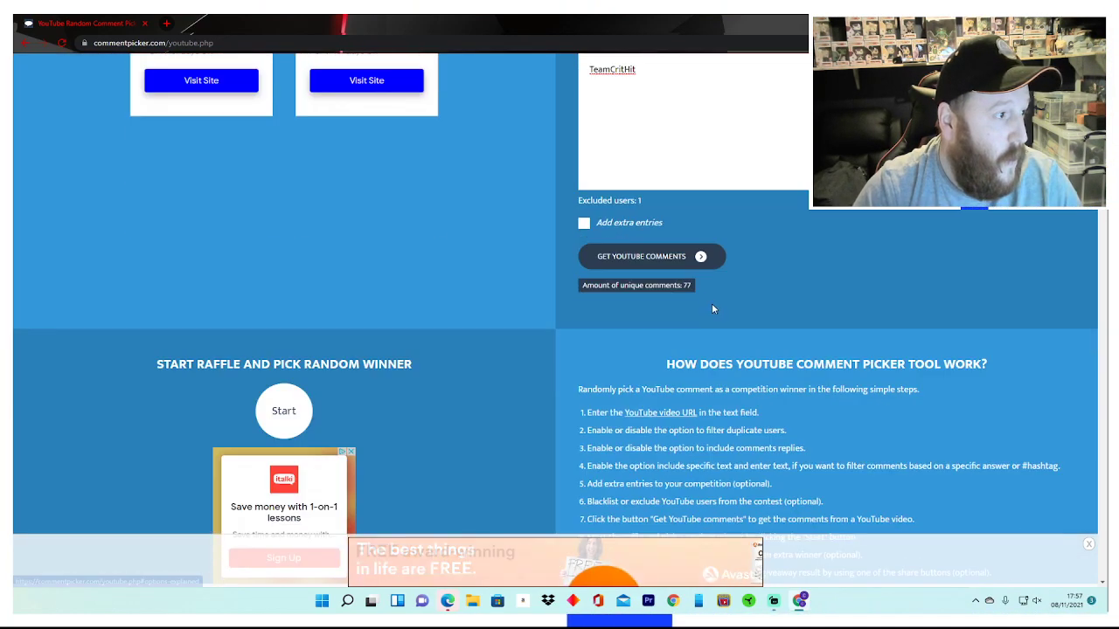
scroll("down", 3)
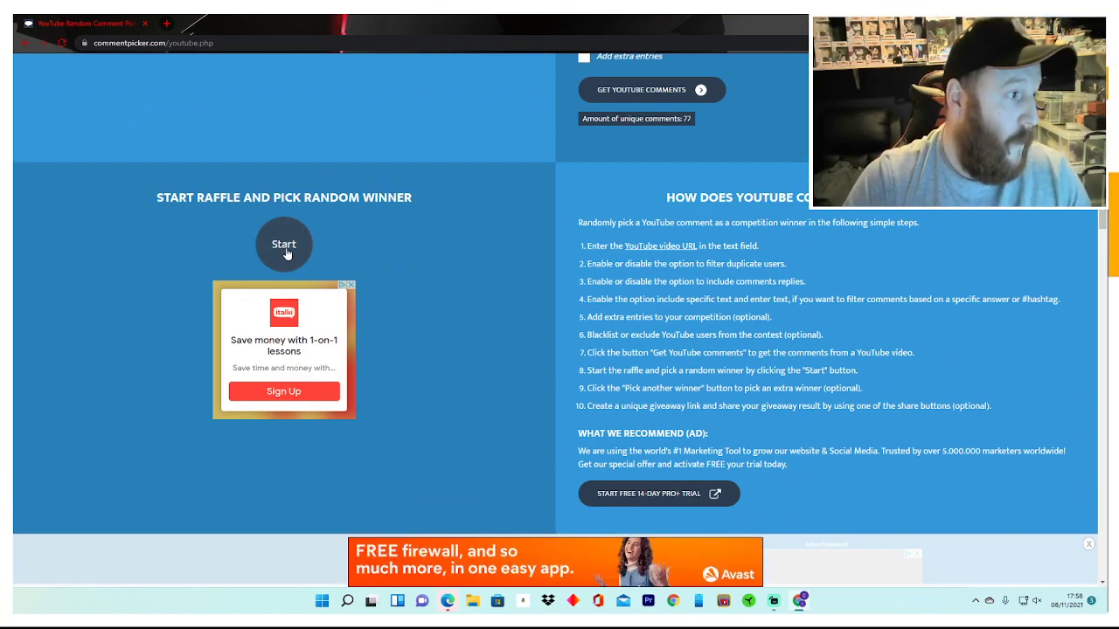
Start the raffle to draw one winner, then pick another winner from the 77 comments
left_click(283, 244)
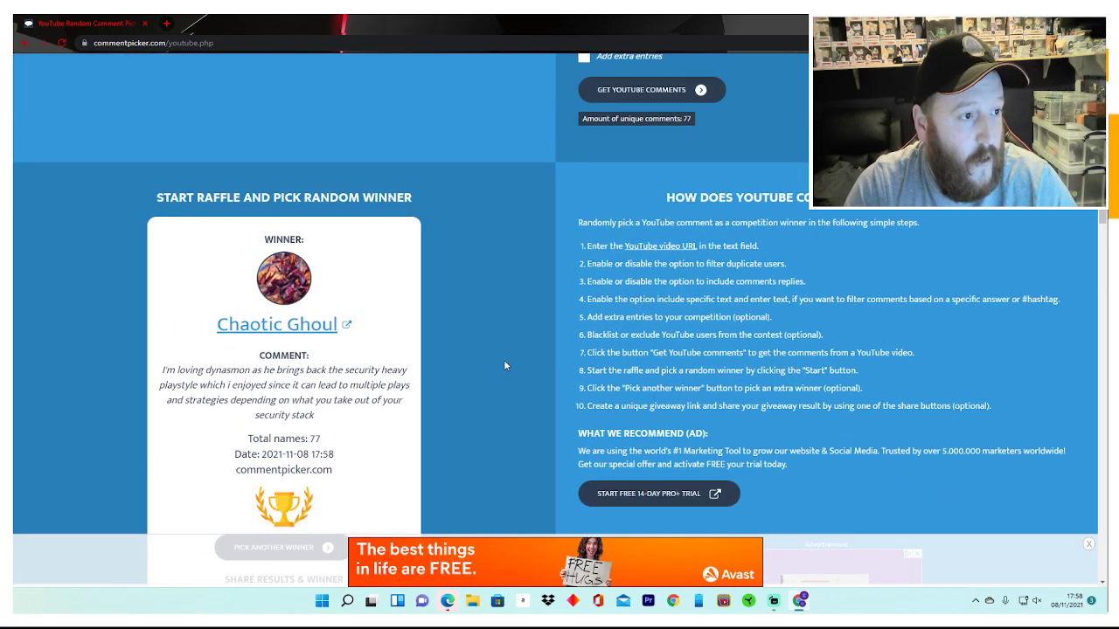
mouse_move(533, 390)
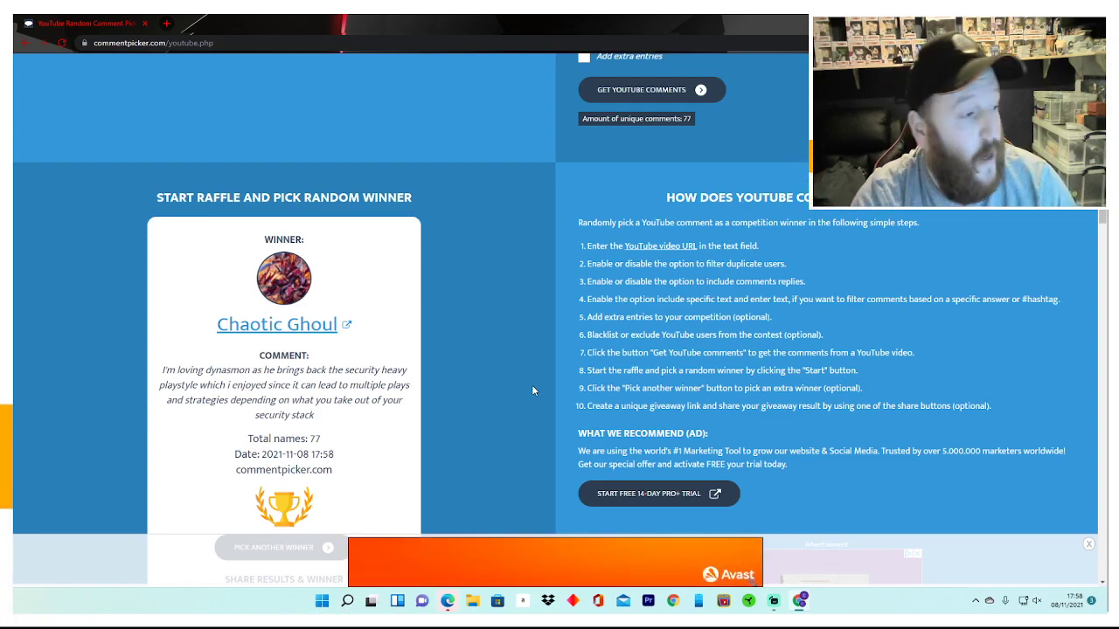
scroll("down", 3)
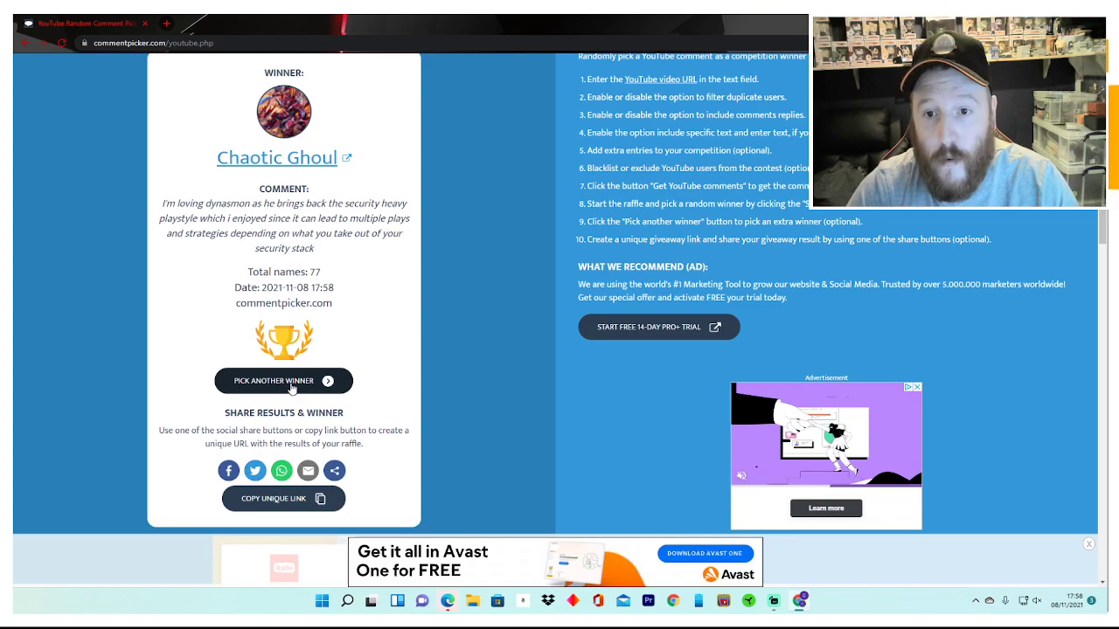
left_click(283, 380)
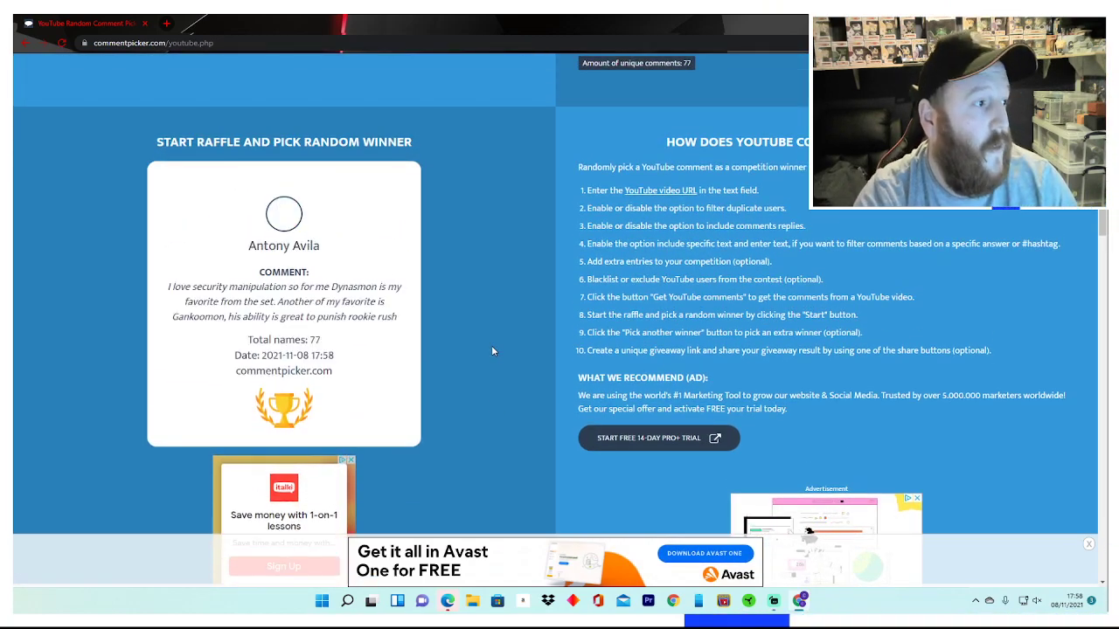